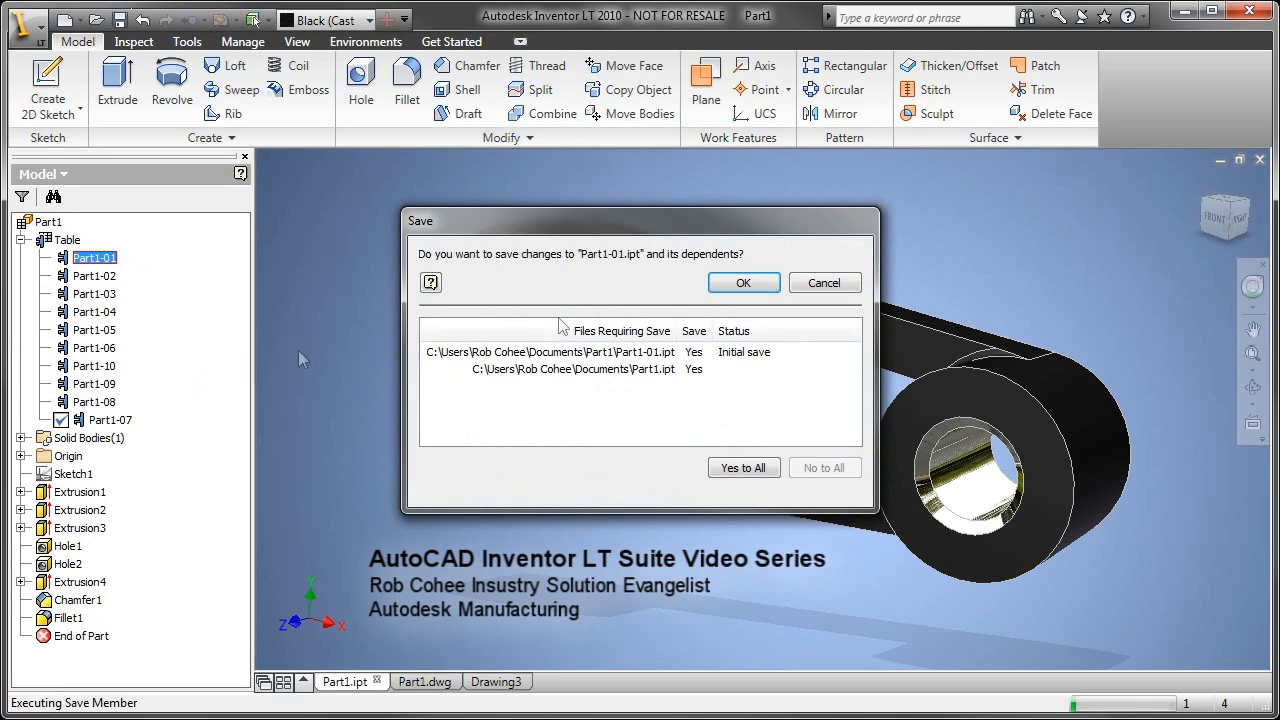
Step: Save the iPart with its members and create a new drawing from a template
{"action": "left_click", "coordinate": [744, 282]}
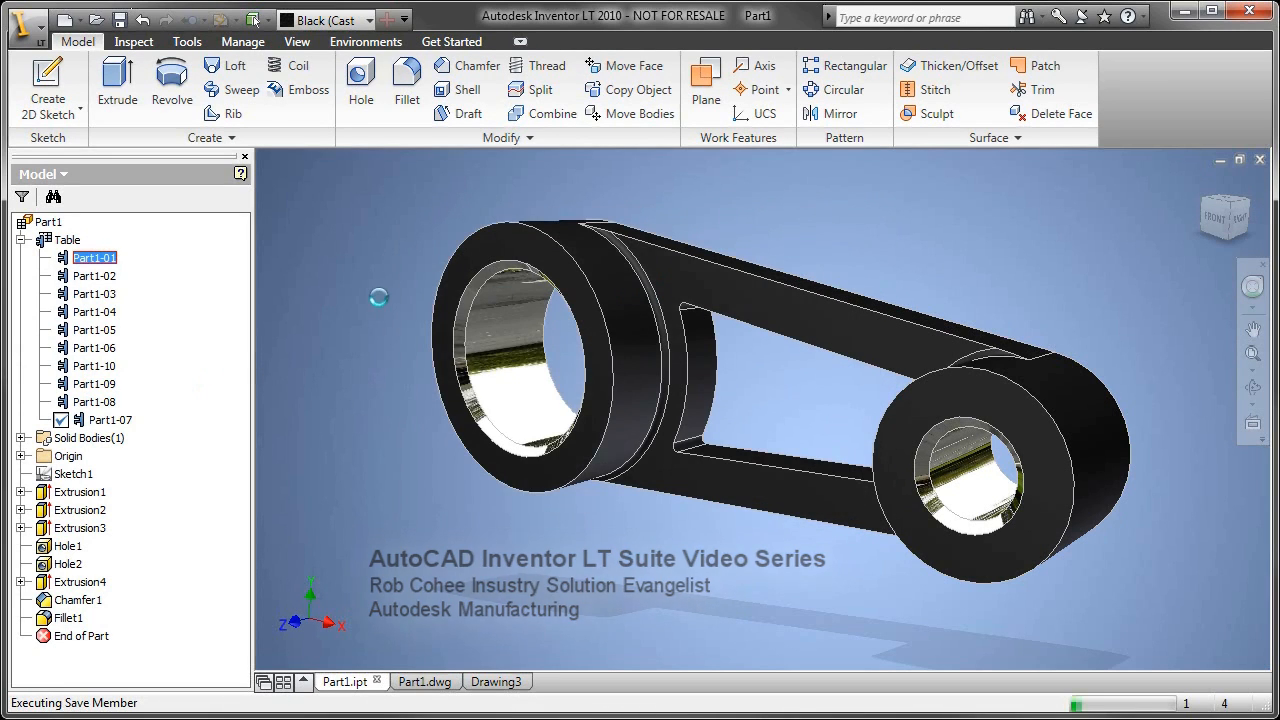
{"action": "left_click", "coordinate": [484, 680]}
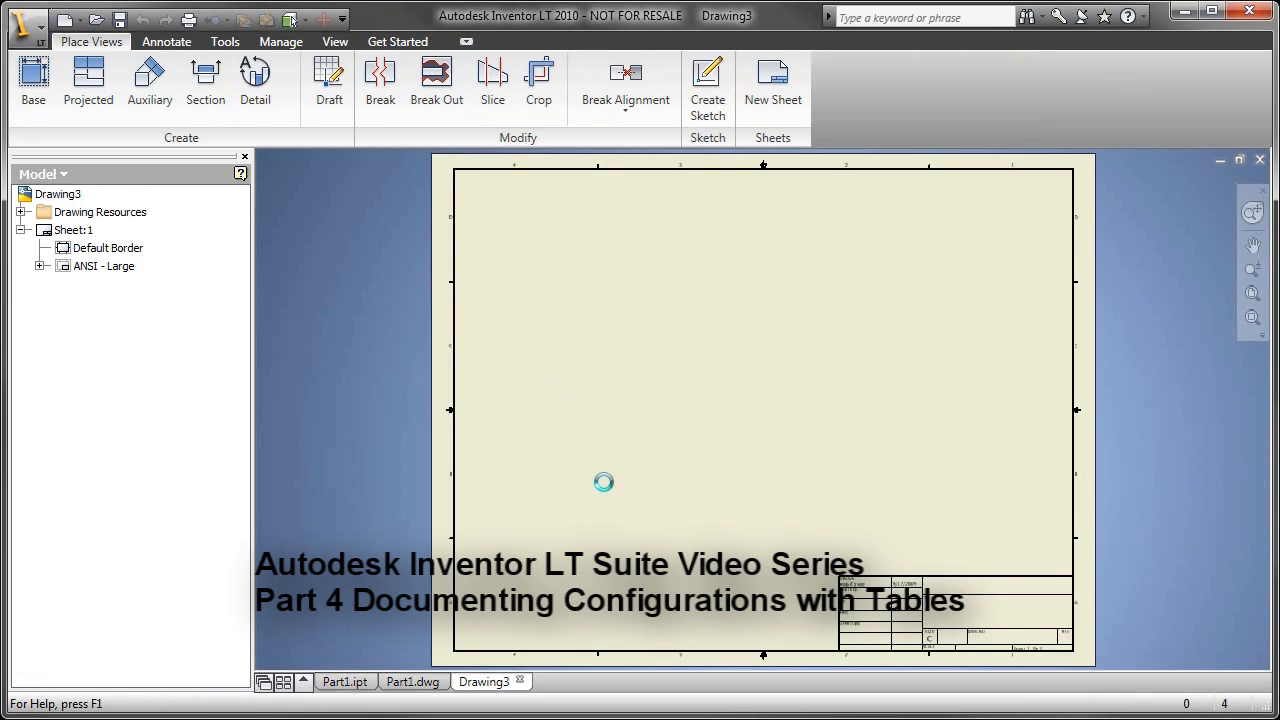
Step: Place a Front base view of Part1.ipt on the sheet with a projected side view
{"action": "left_click", "coordinate": [32, 80]}
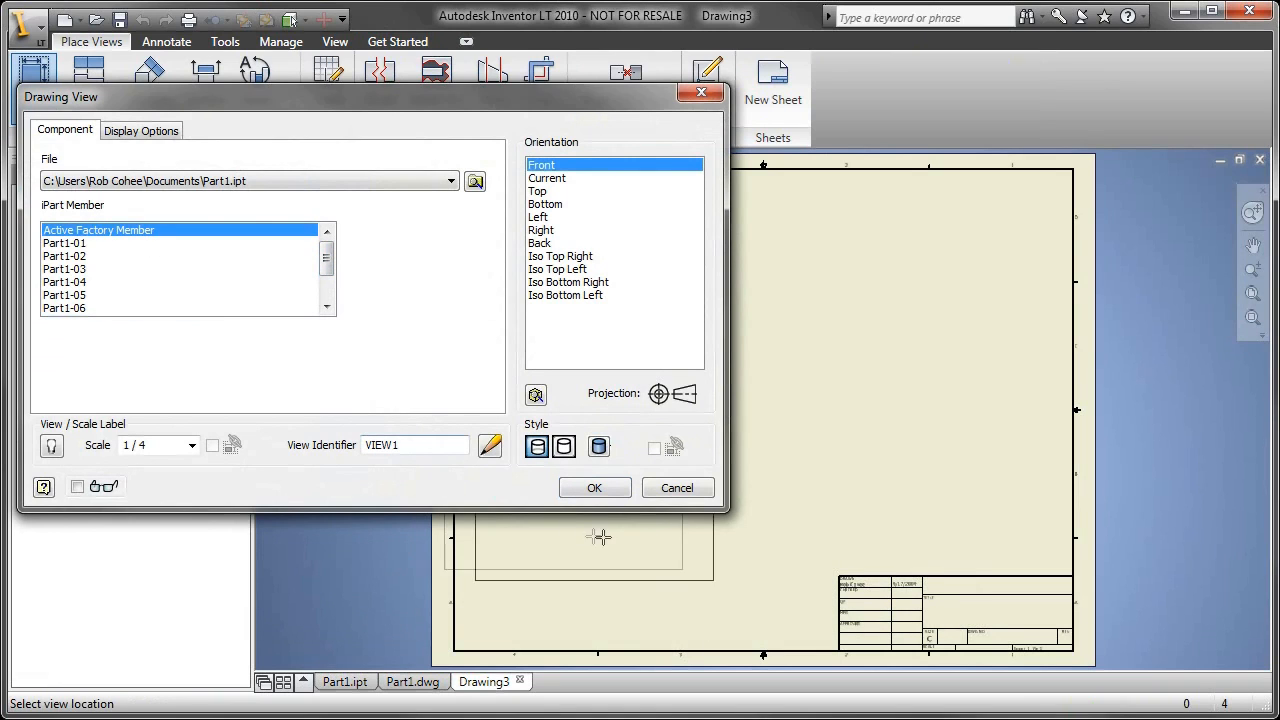
{"action": "left_click", "coordinate": [594, 488]}
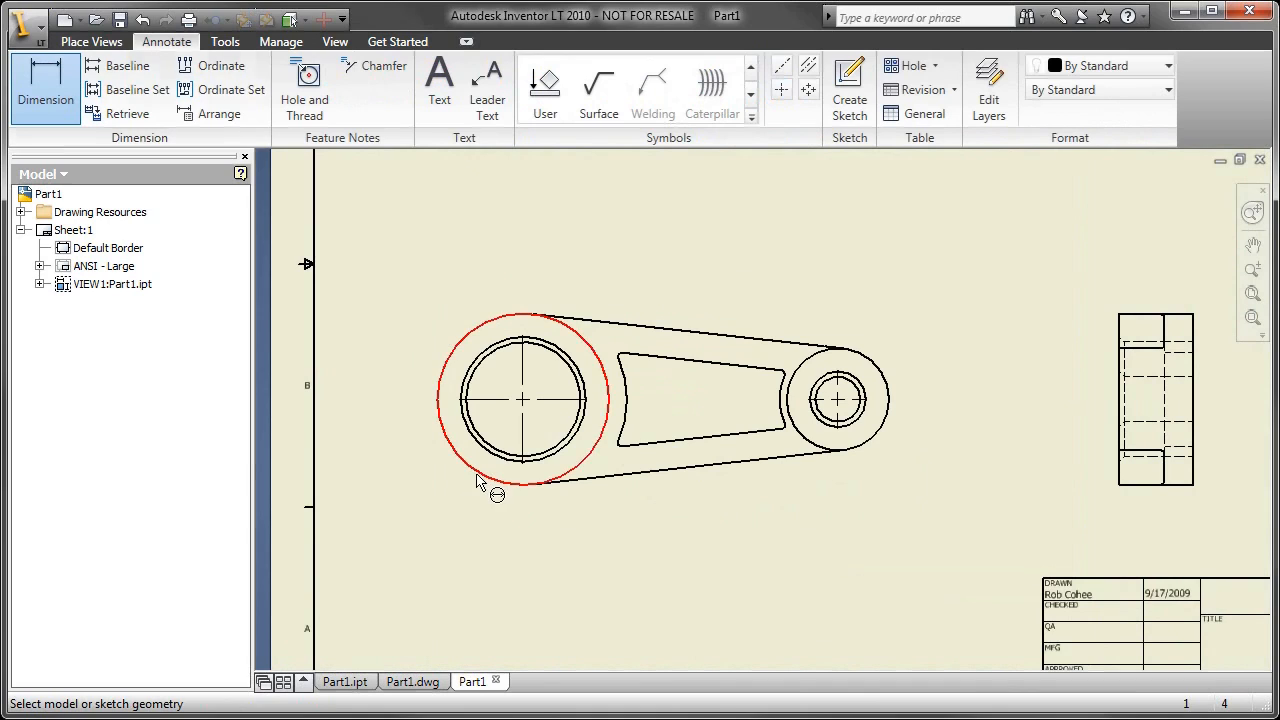
Step: Dimension the circle centre distance with the value hidden and the text LENGTH
{"action": "left_click", "coordinate": [838, 400]}
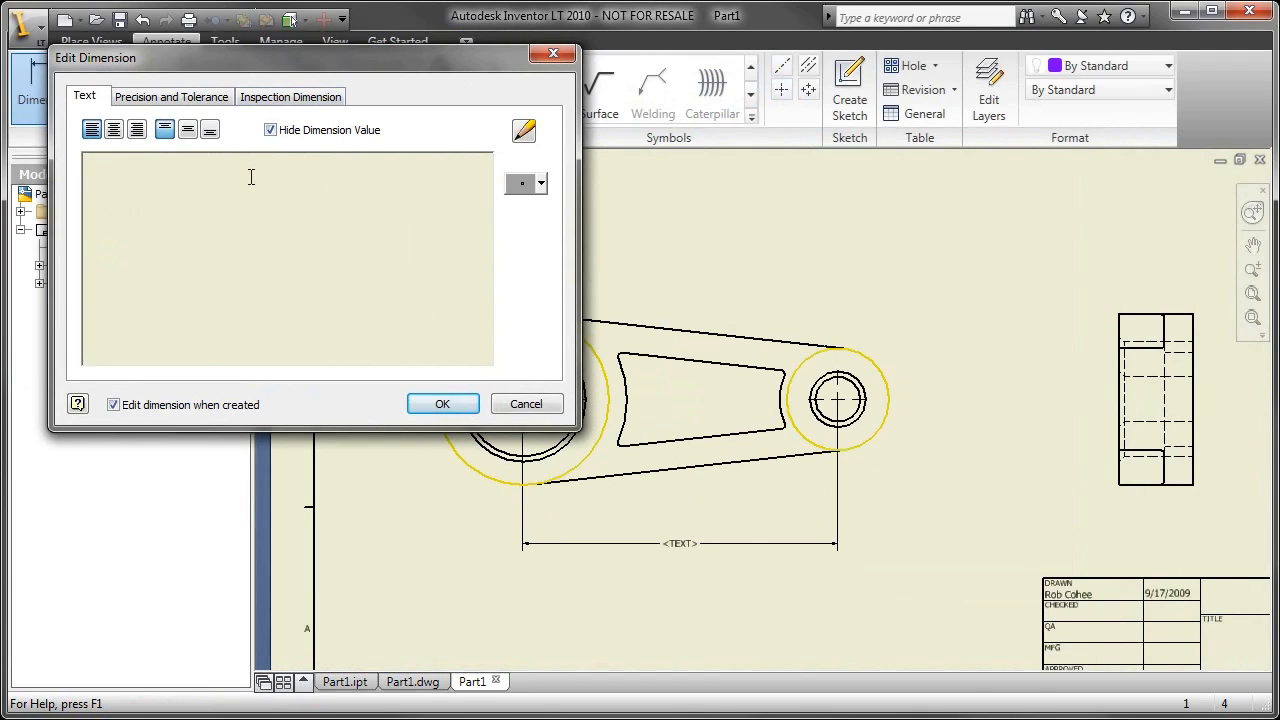
{"action": "type", "text": "L"}
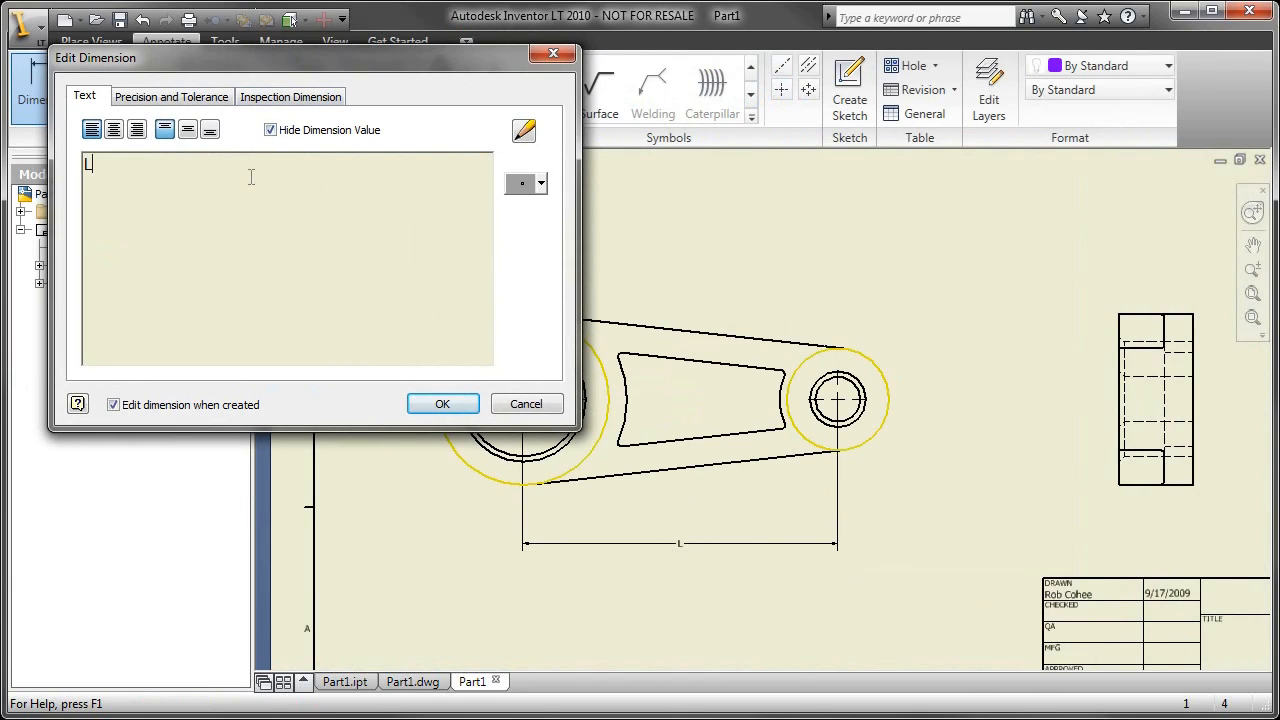
{"action": "type", "text": "ENGTH"}
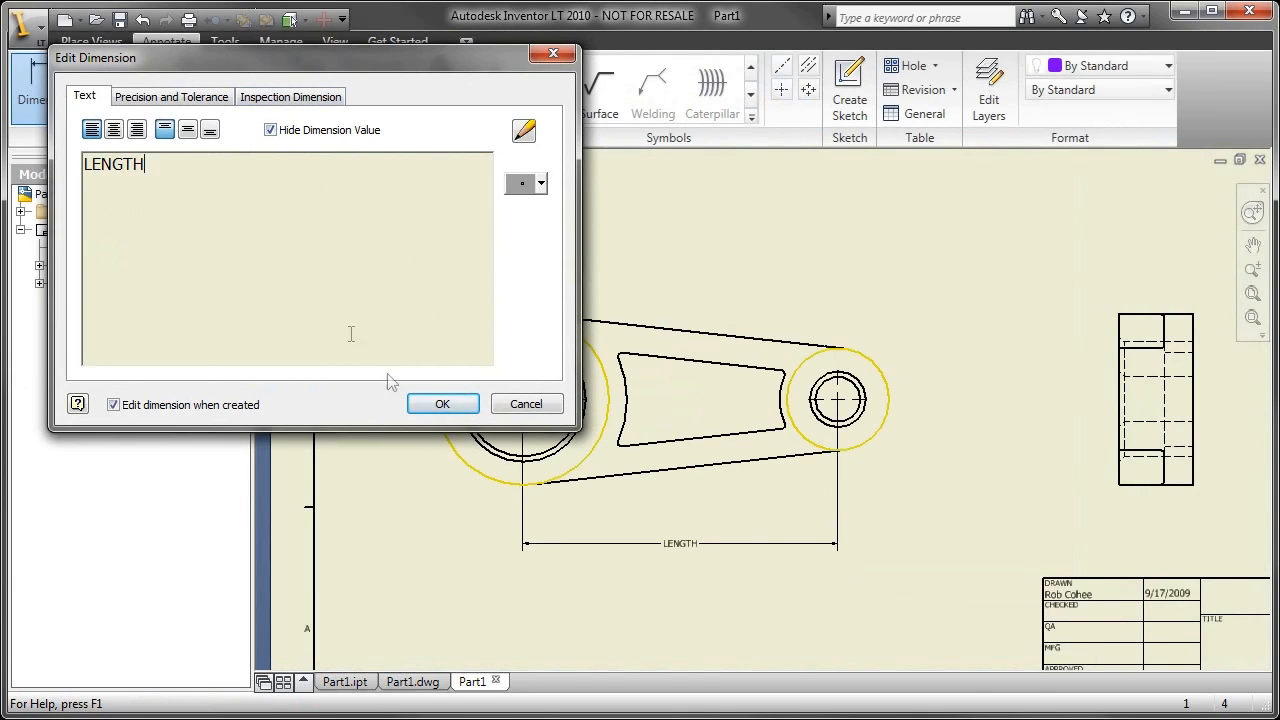
{"action": "left_click", "coordinate": [442, 404]}
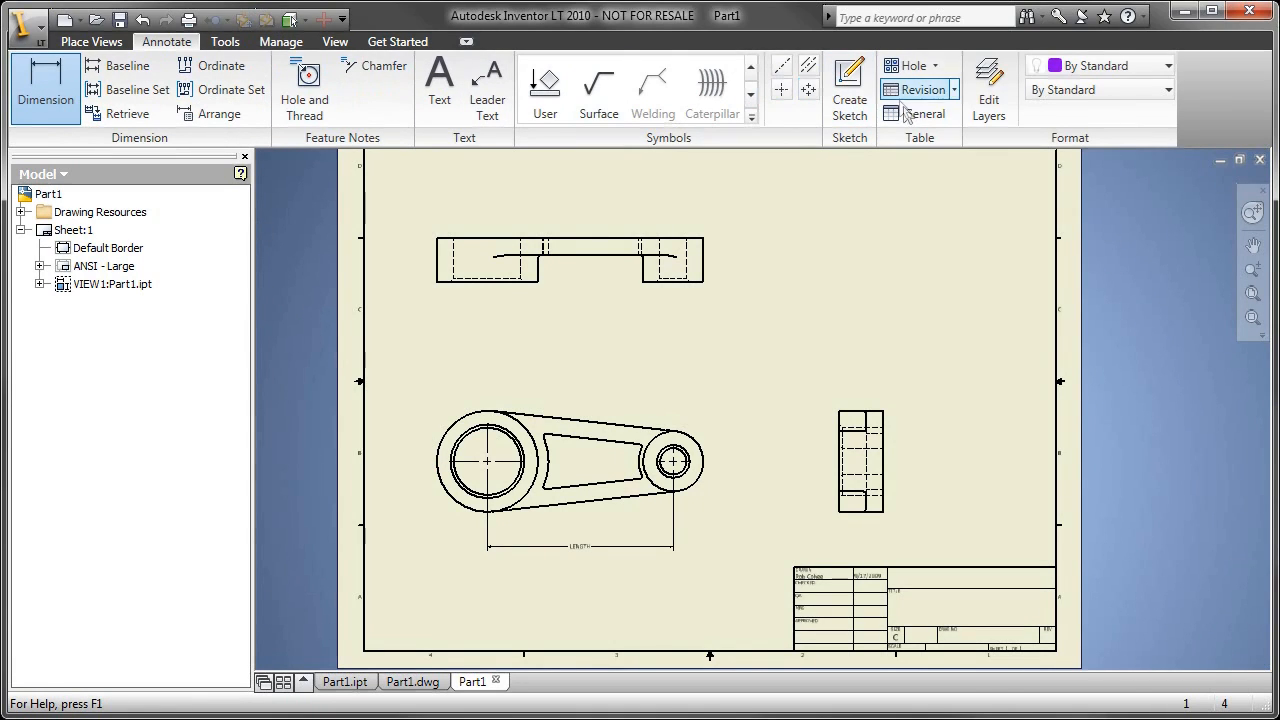
Step: Insert a general table of the iPart members with a Length column added via Column Chooser
{"action": "left_click", "coordinate": [918, 112]}
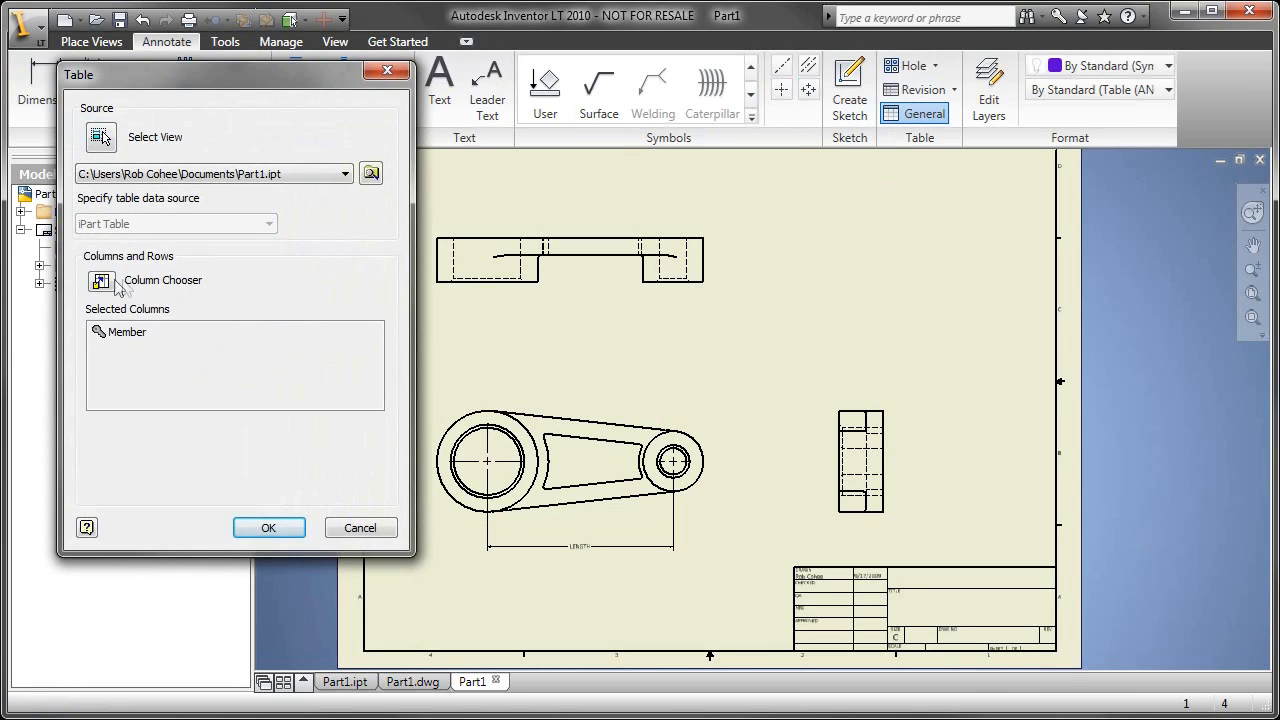
{"action": "left_click", "coordinate": [100, 280]}
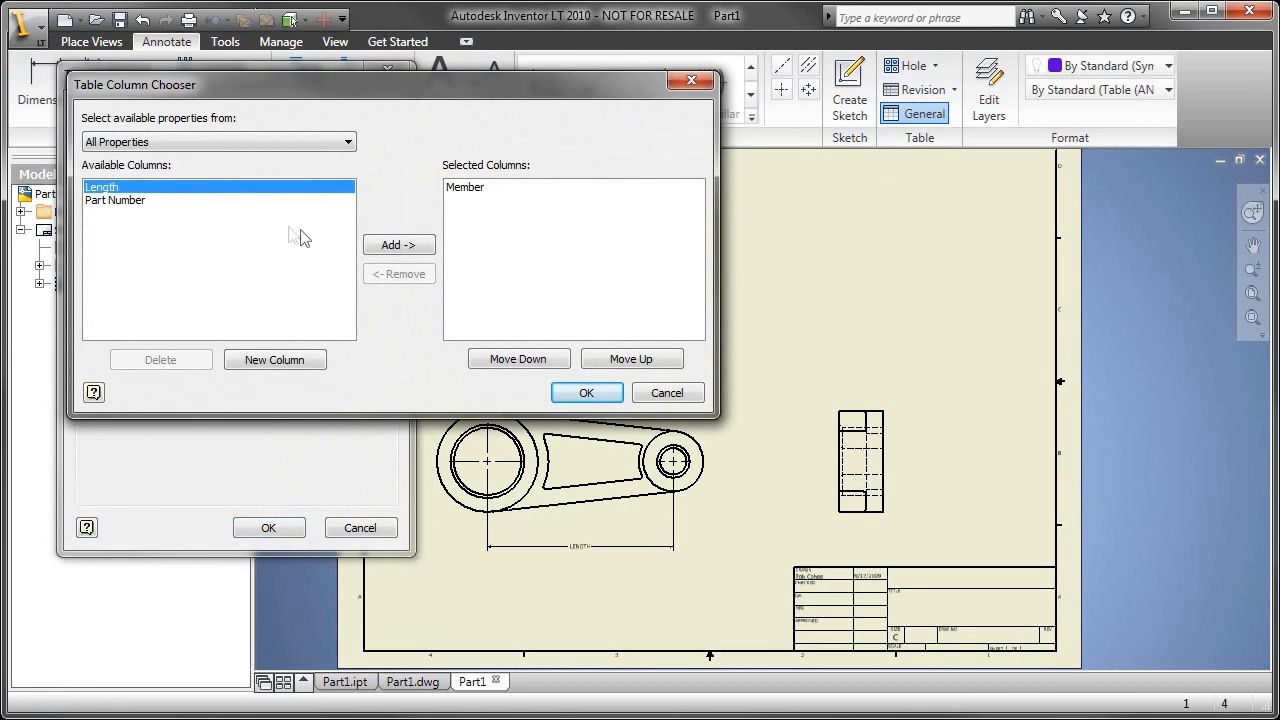
{"action": "left_click", "coordinate": [398, 244]}
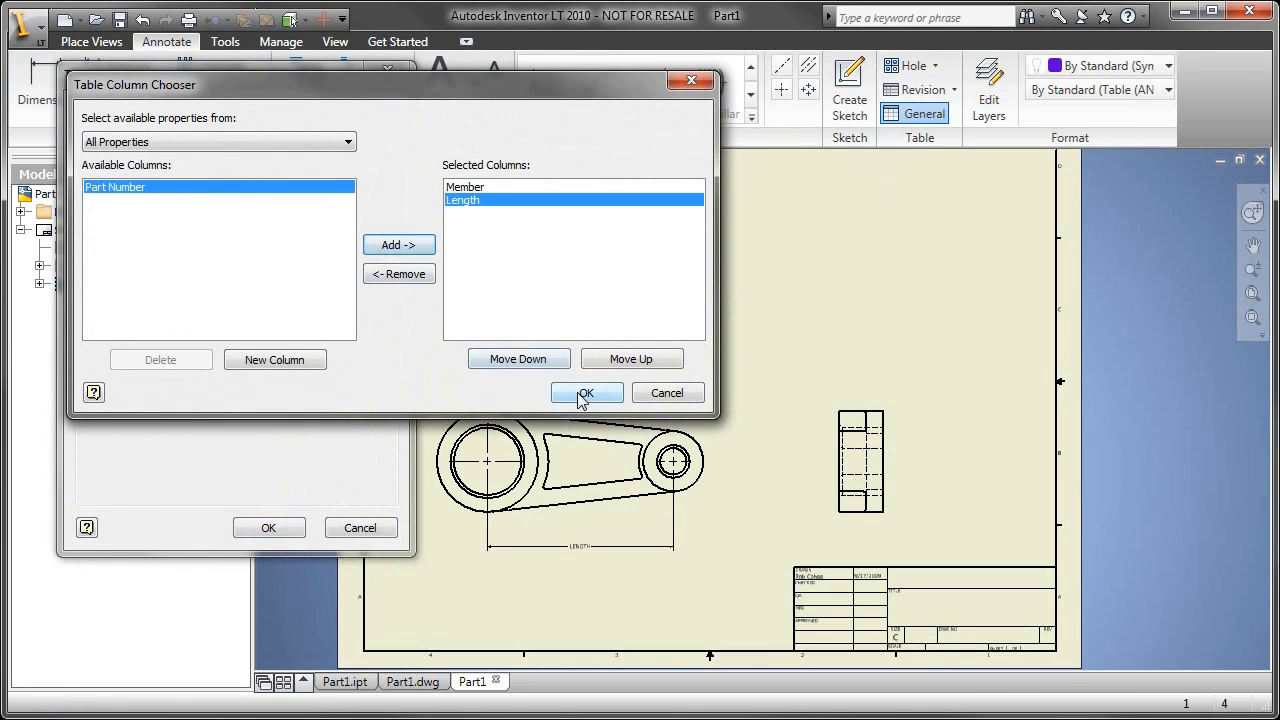
{"action": "left_click", "coordinate": [588, 392]}
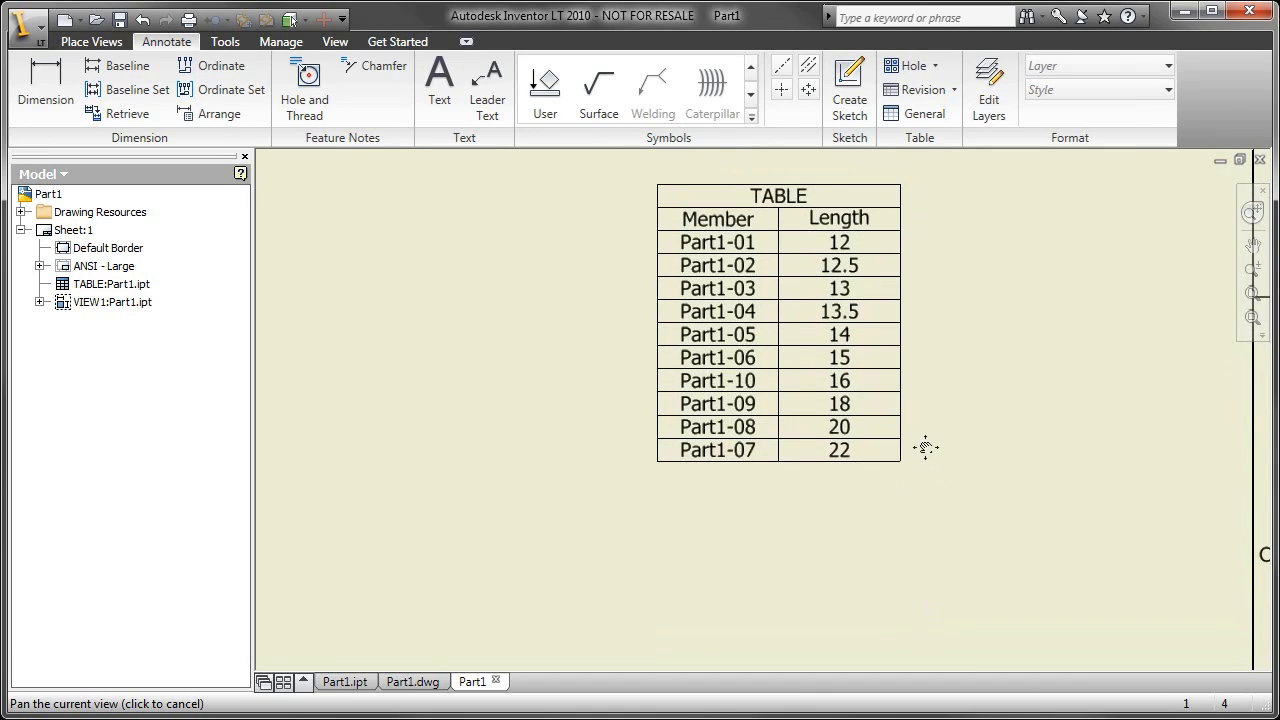
{"action": "left_click", "coordinate": [224, 40]}
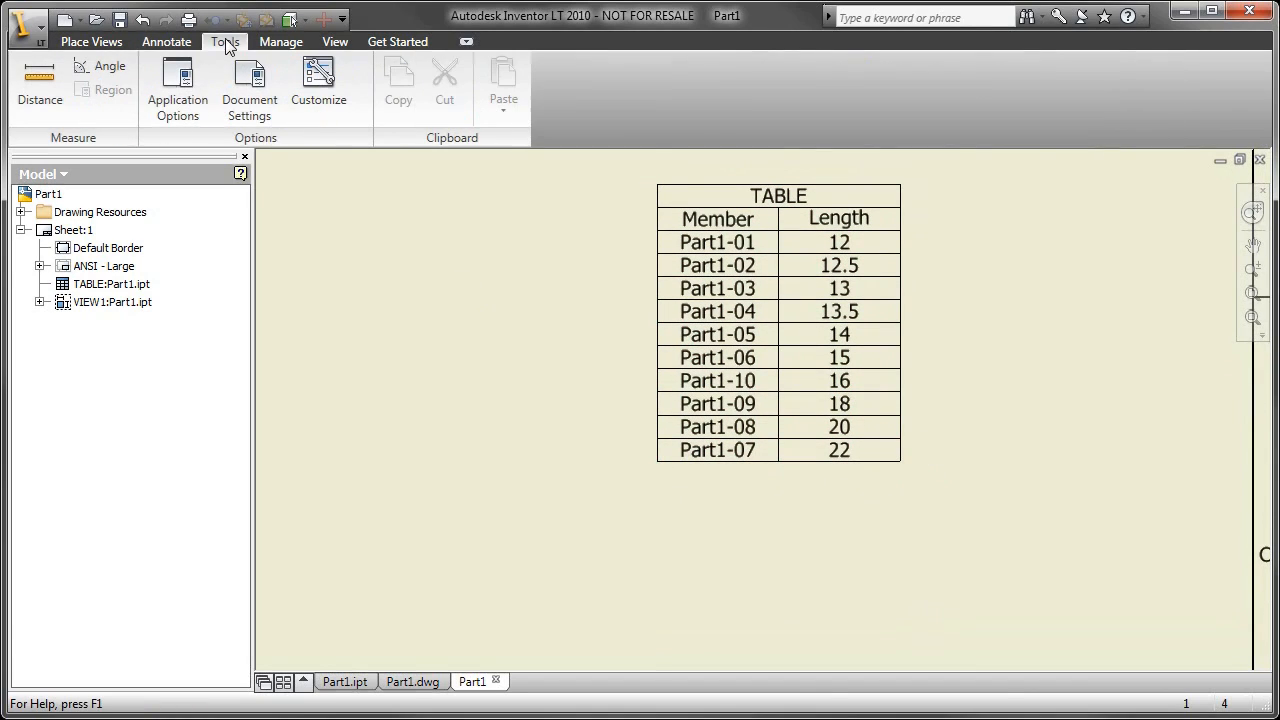
Step: Edit the note text style in the Style and Standard Editor and finish with Done
{"action": "left_click", "coordinate": [280, 40]}
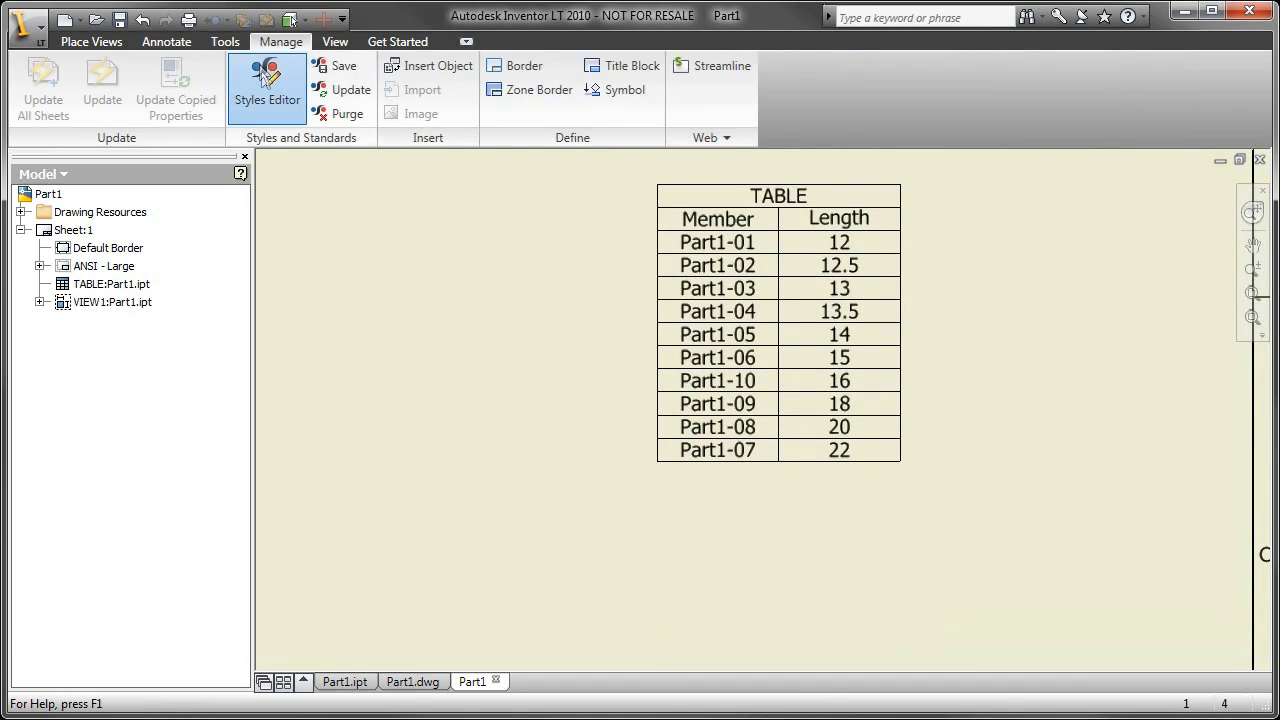
{"action": "left_click", "coordinate": [268, 88]}
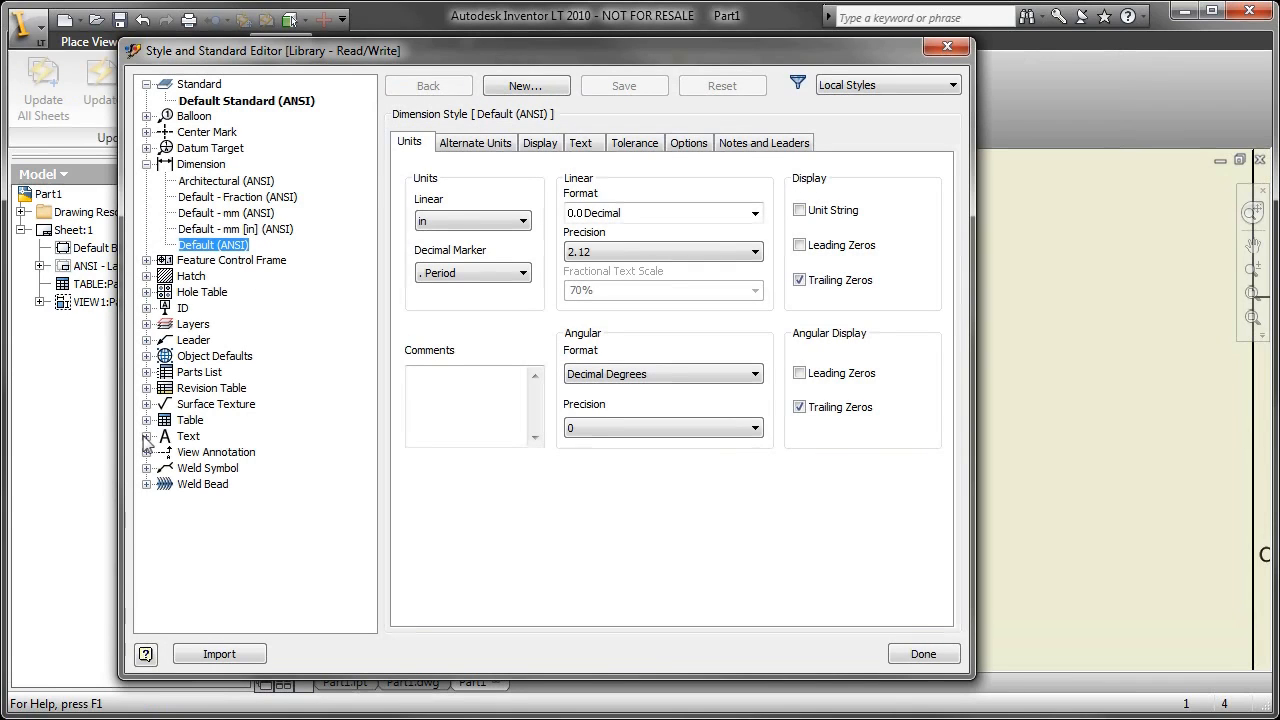
{"action": "left_click", "coordinate": [146, 436]}
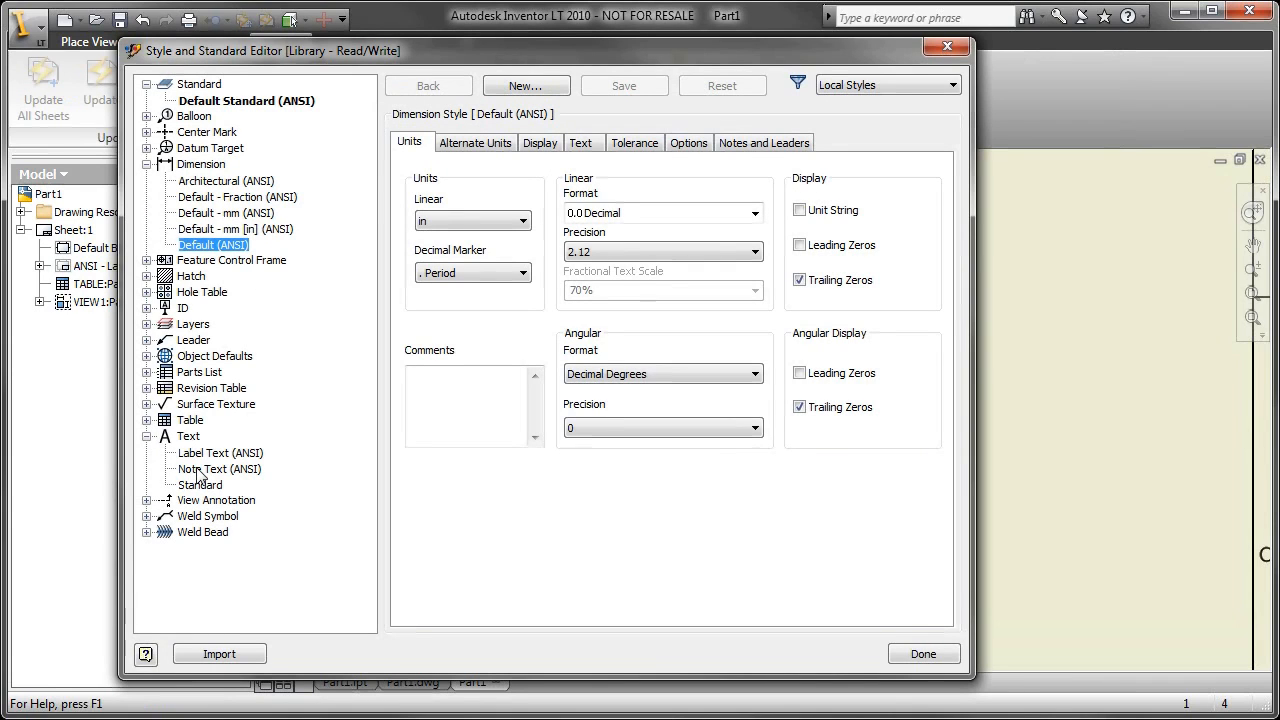
{"action": "left_click", "coordinate": [218, 468]}
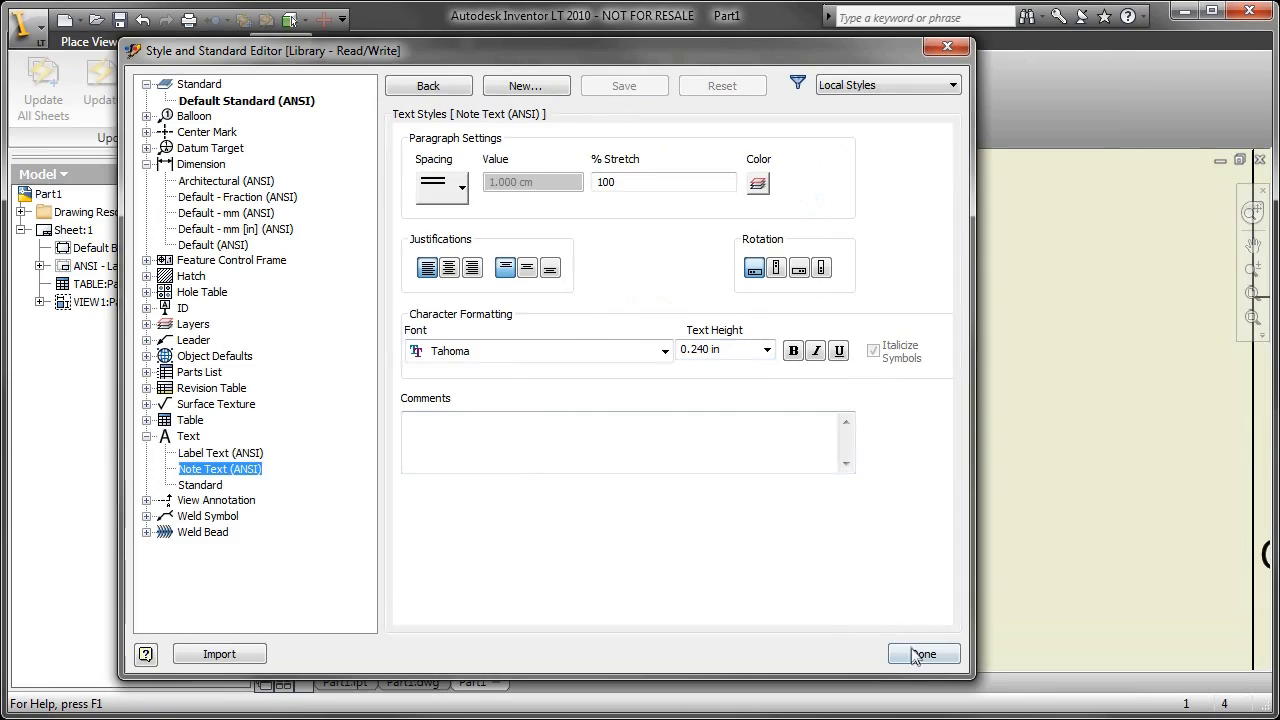
{"action": "left_click", "coordinate": [920, 652]}
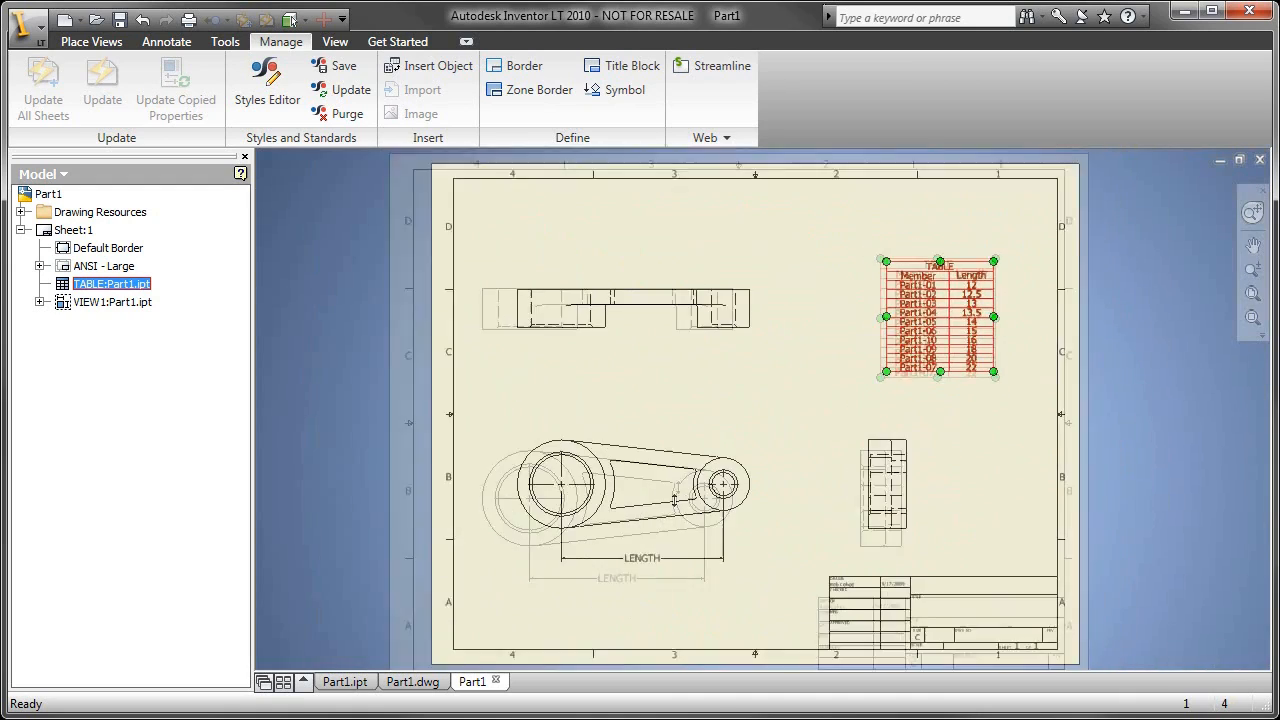
Step: Deselect the member table and delete the top view from the sheet
{"action": "left_click", "coordinate": [656, 596]}
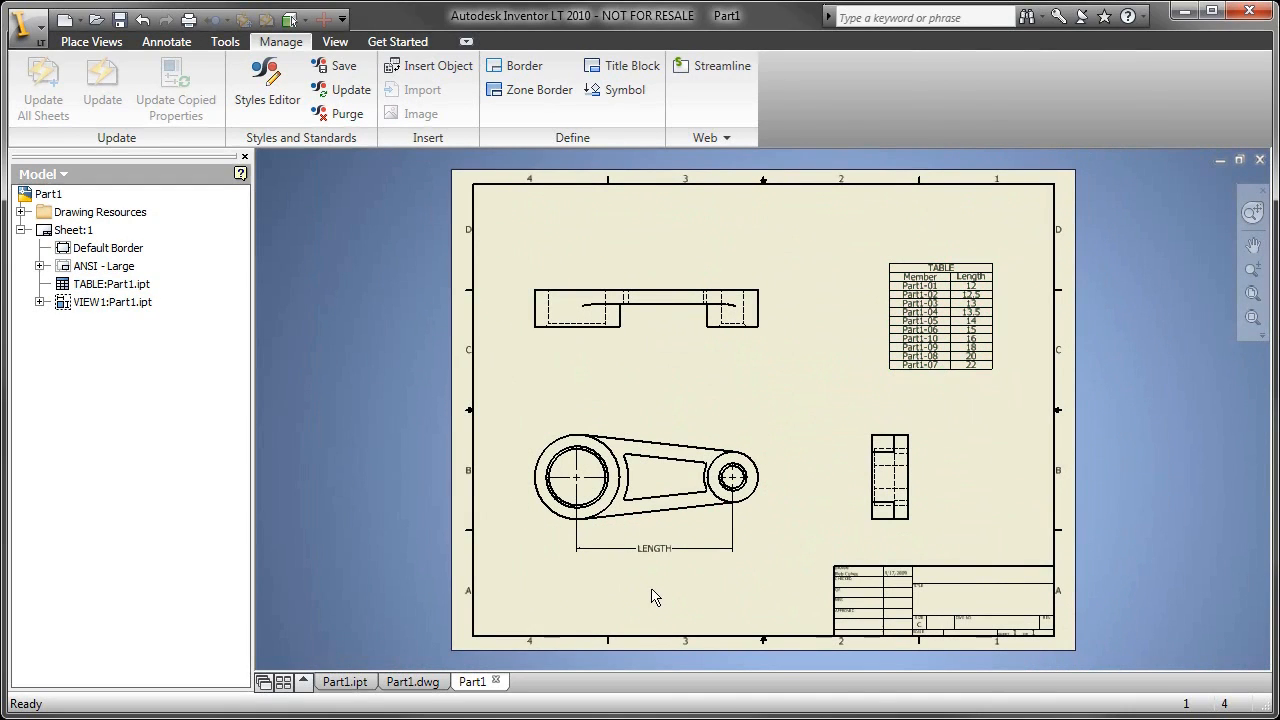
{"action": "left_click", "coordinate": [646, 308]}
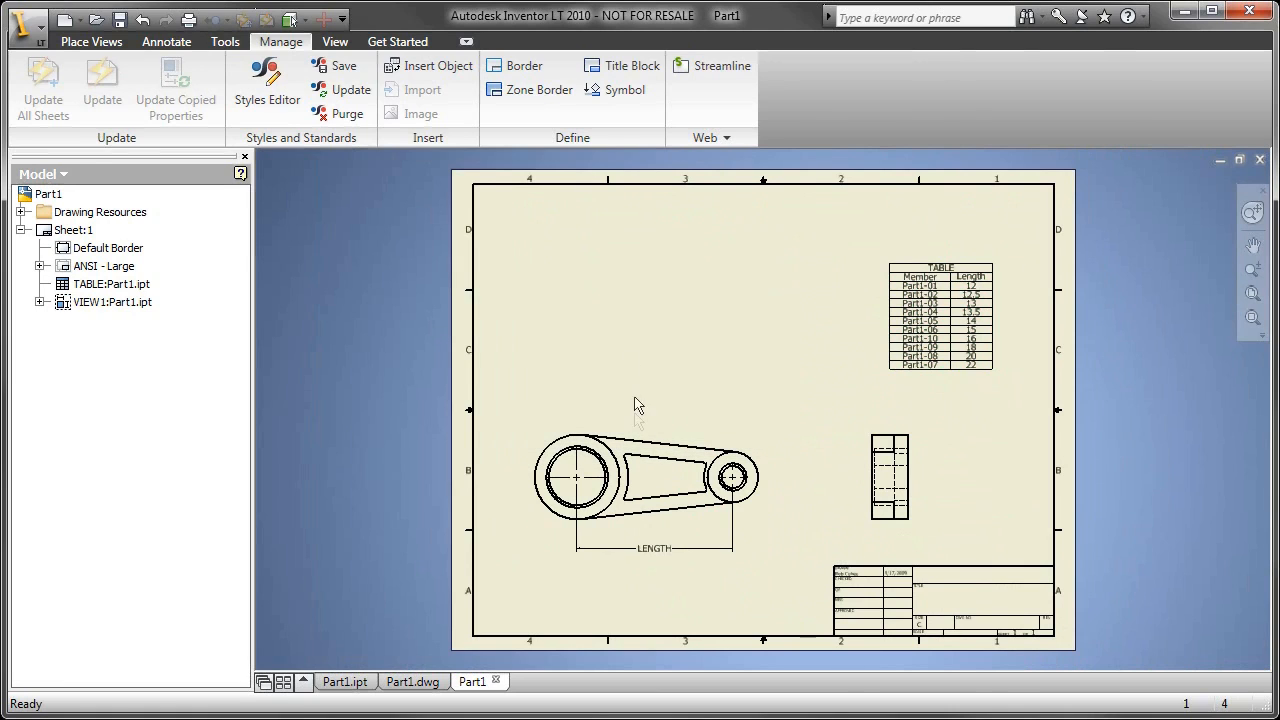
Step: Place a base view of iPart member Part1-01 above the front view via the sheet shortcut menu
{"action": "right_click", "coordinate": [640, 404]}
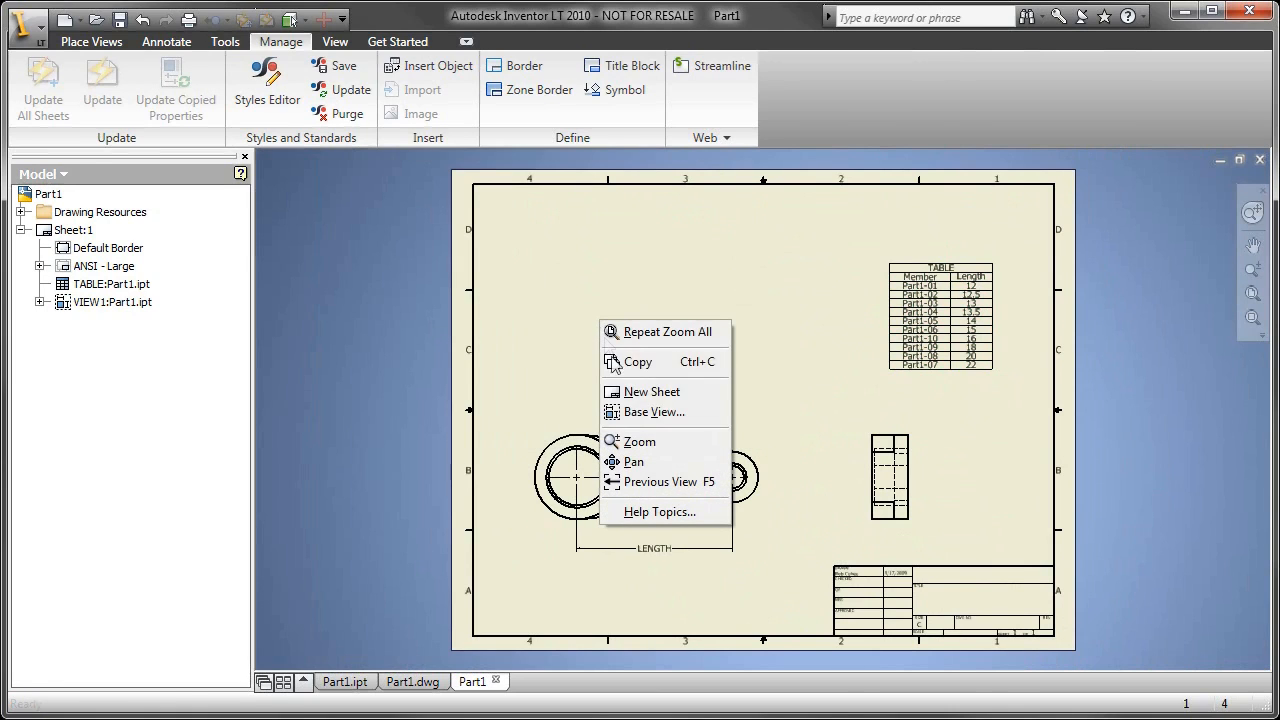
{"action": "left_click", "coordinate": [654, 412]}
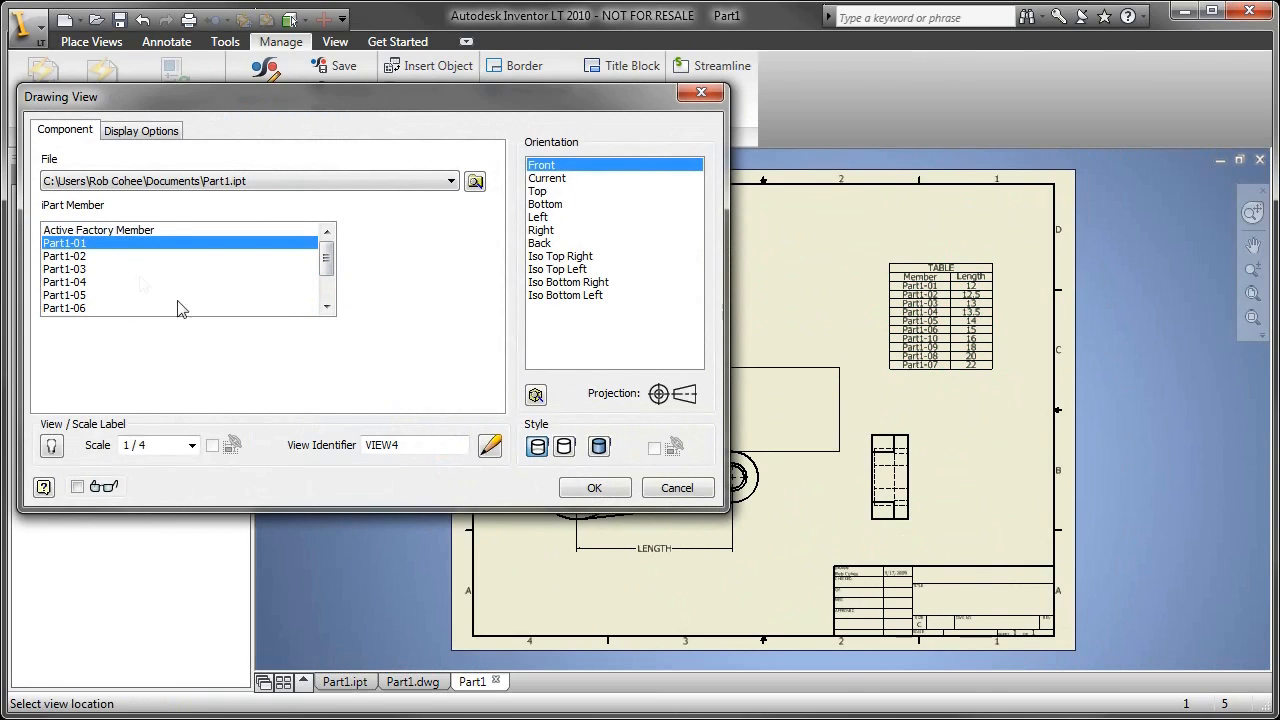
{"action": "left_click", "coordinate": [594, 488]}
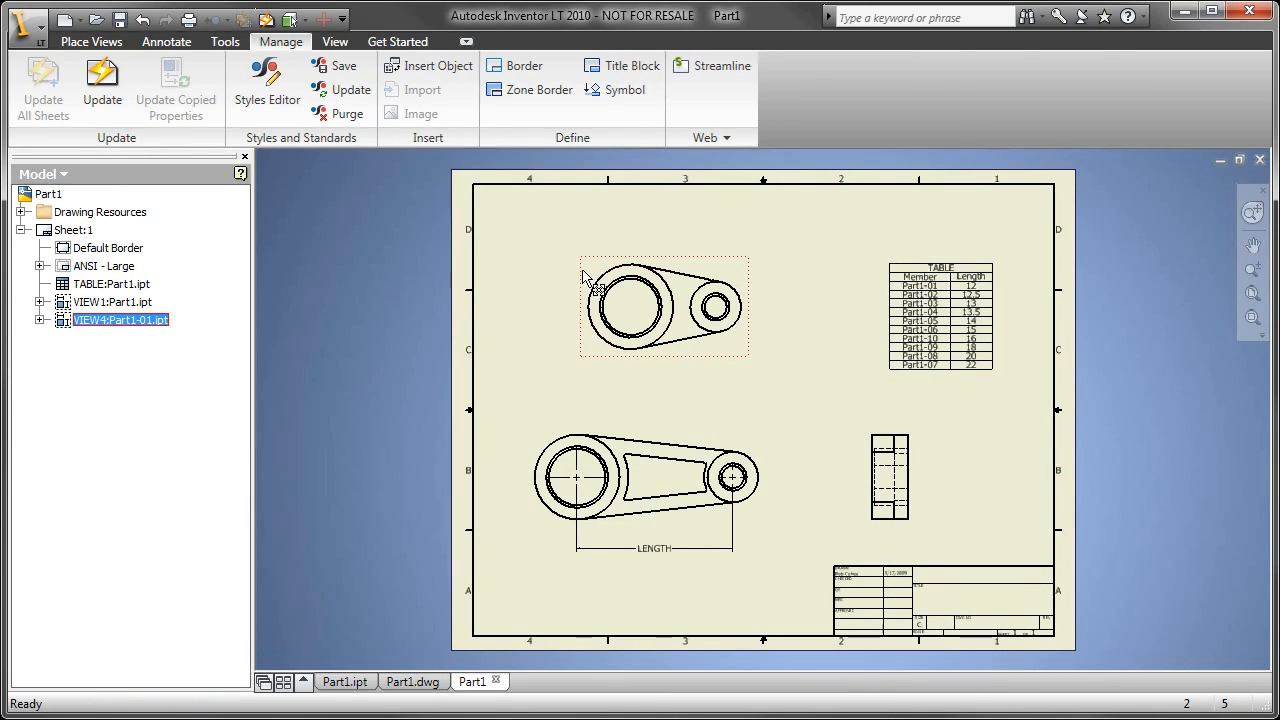
{"action": "left_click", "coordinate": [166, 40]}
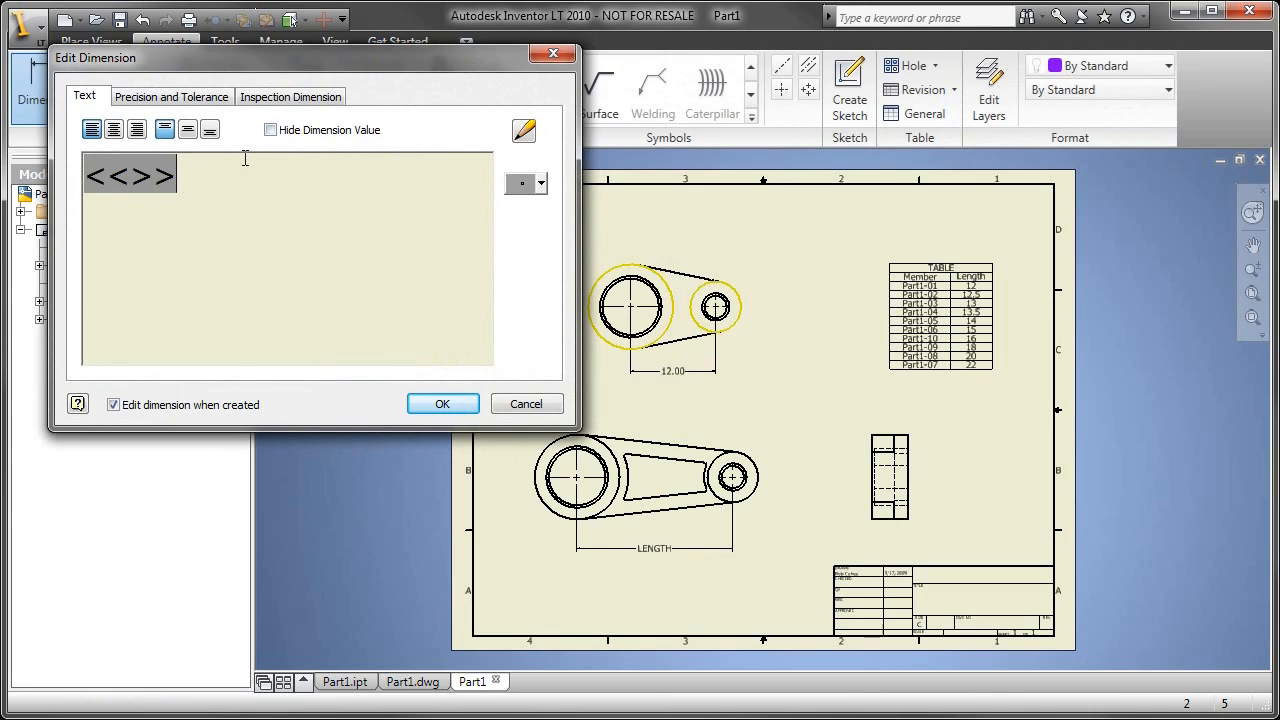
Step: Set the Part1-01 hole-spacing dimension to read LENGTH with its numeric value hidden
{"action": "type", "text": "LENGTH"}
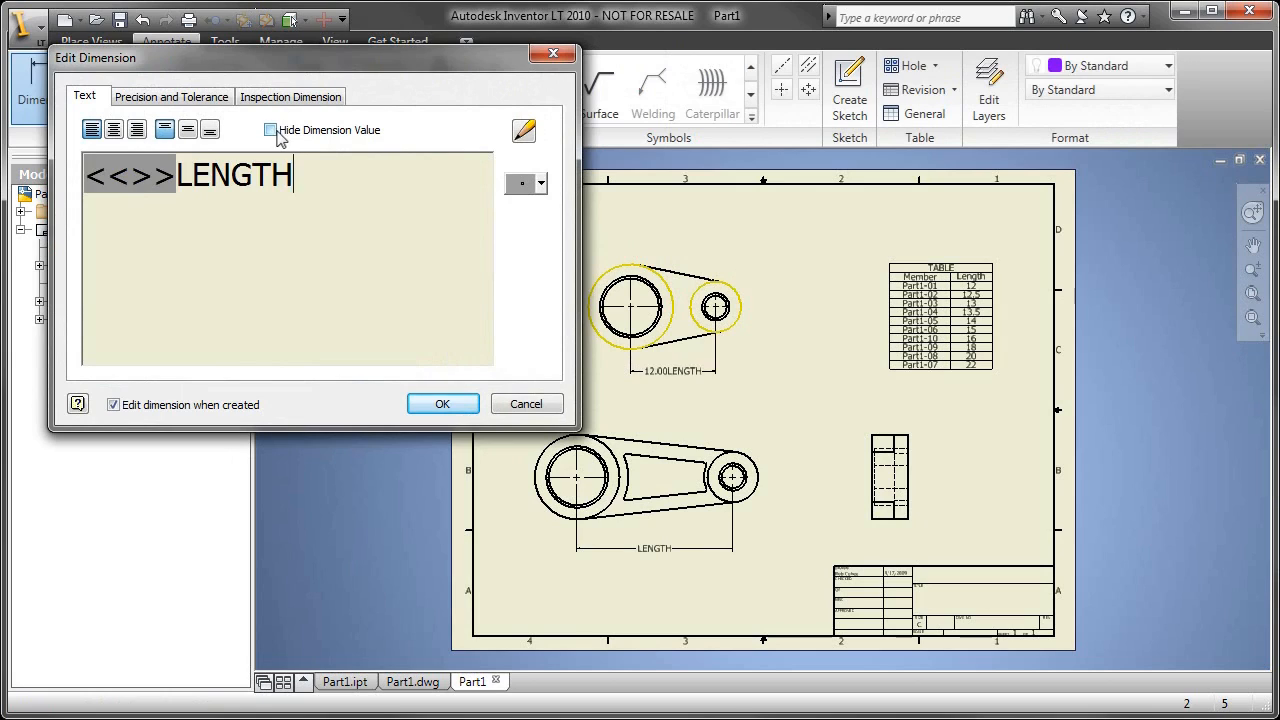
{"action": "left_click", "coordinate": [442, 404]}
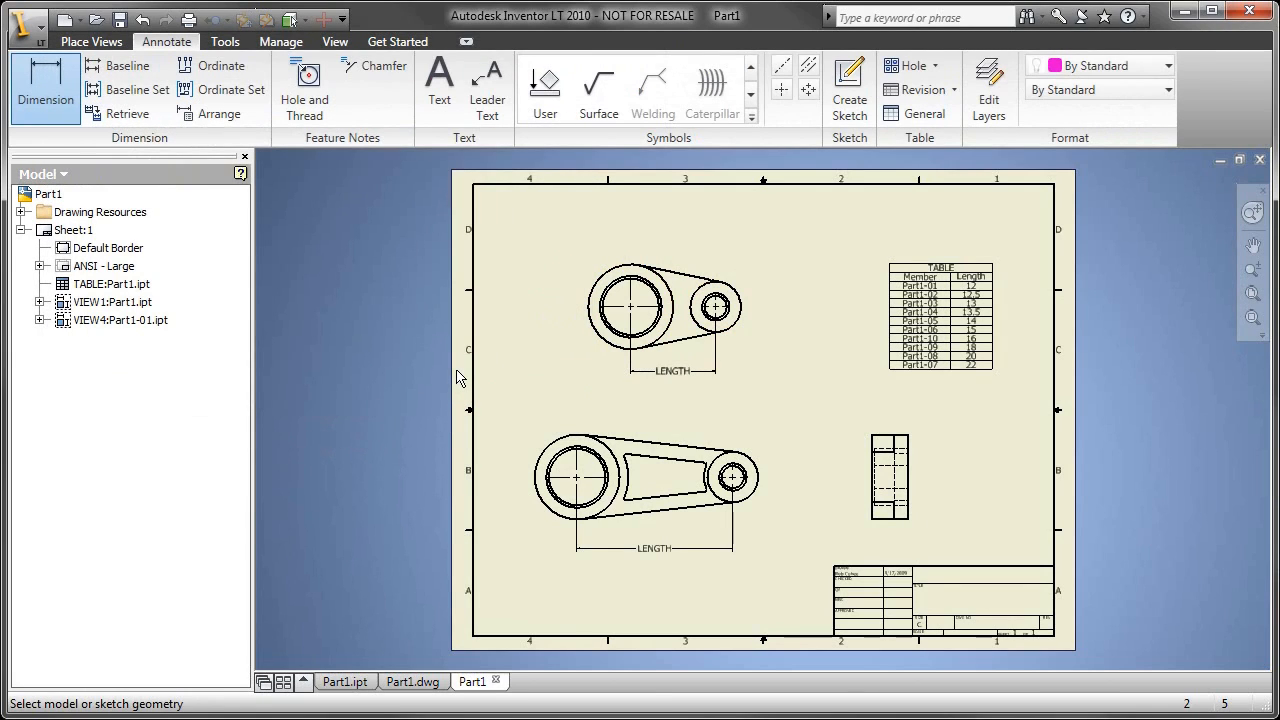
{"action": "mouse_move", "coordinate": [804, 390]}
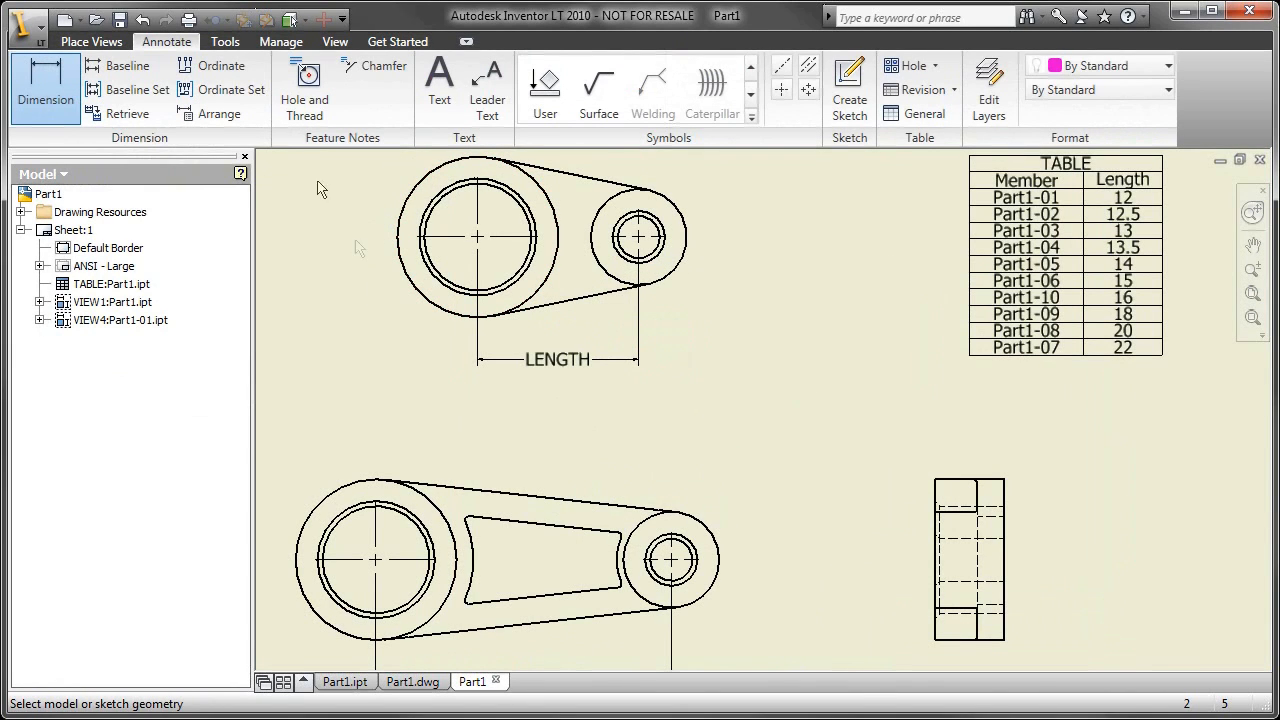
Step: Add a text note reading 'MEMBERS 01 - 04' above the Part1-01 view
{"action": "left_click", "coordinate": [440, 82]}
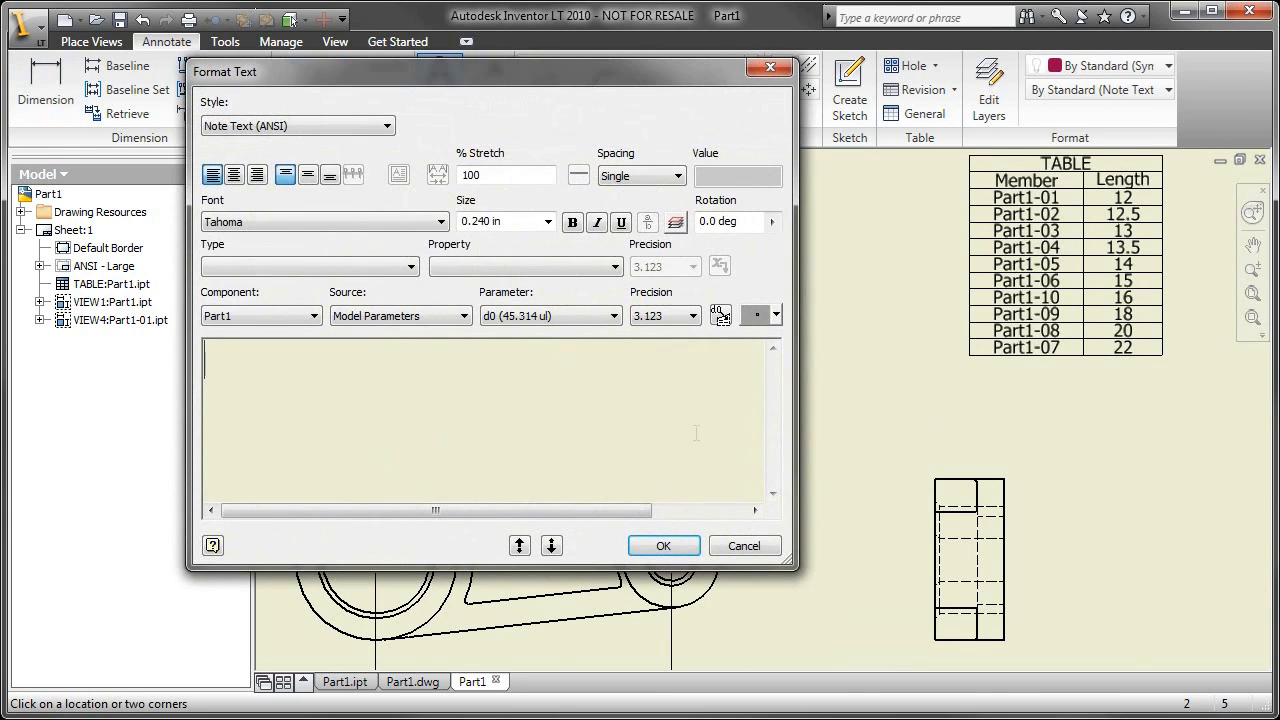
{"action": "type", "text": "MEMBERS"}
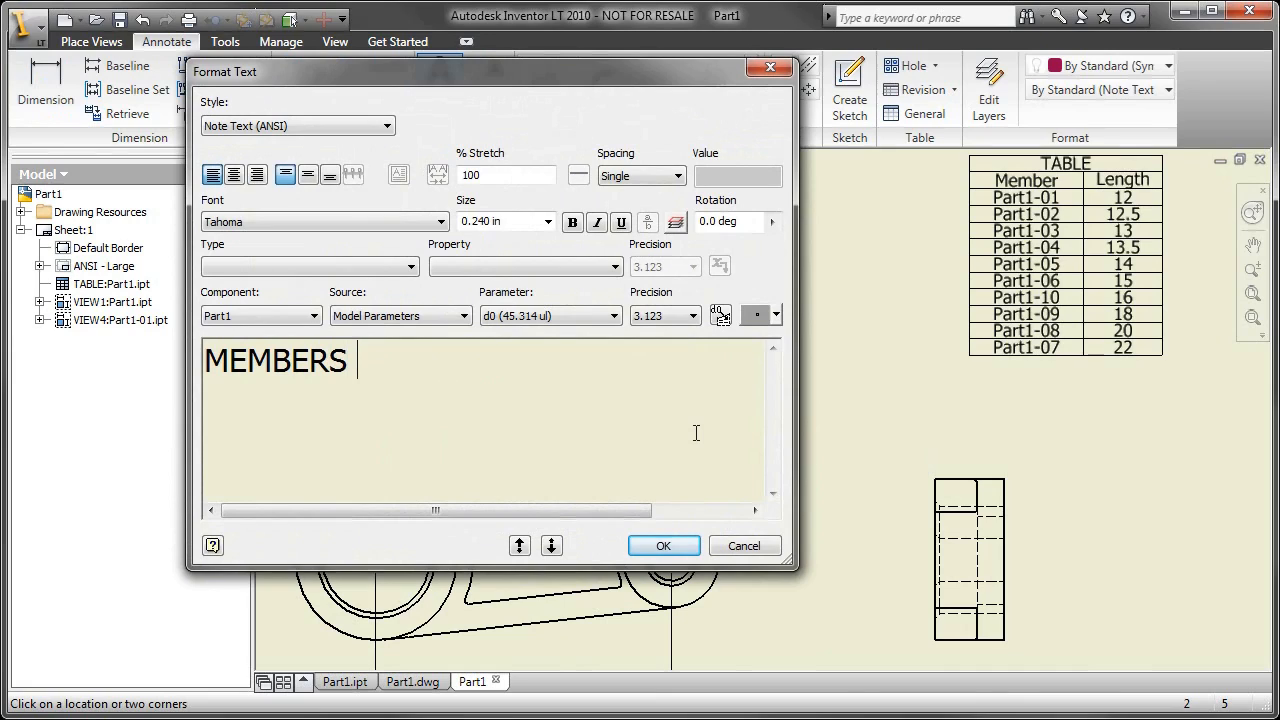
{"action": "type", "text": "01"}
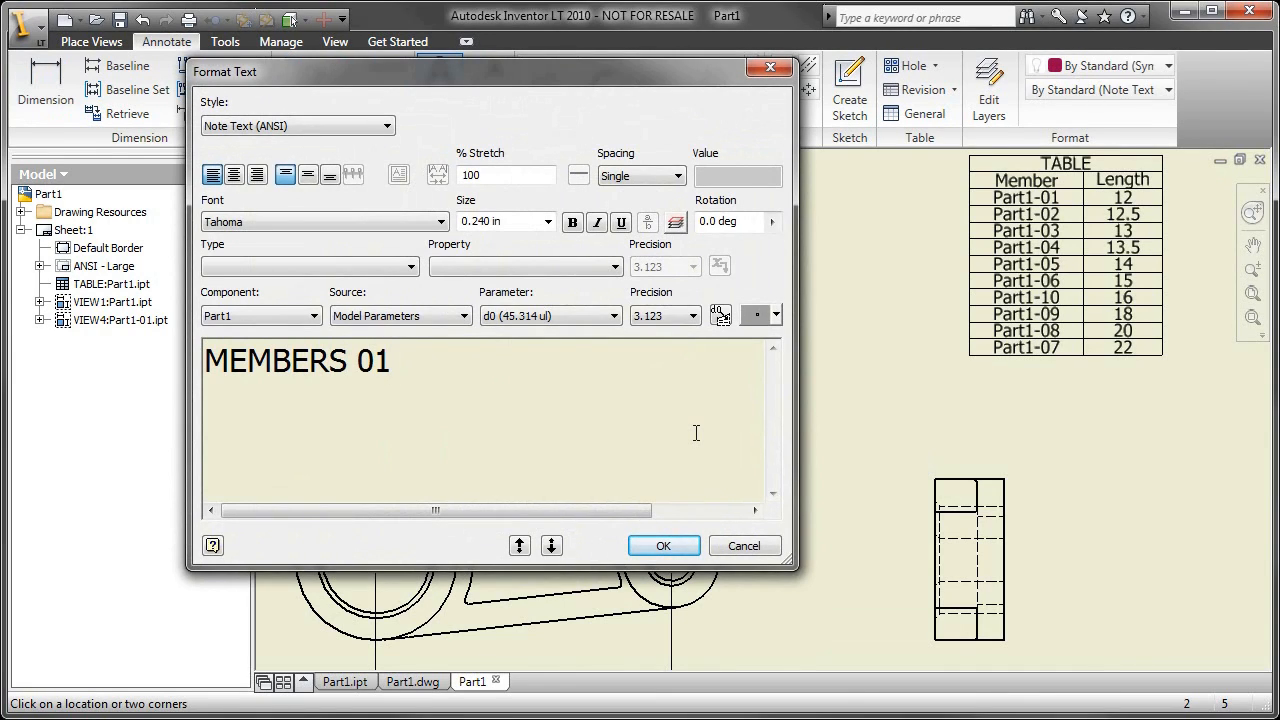
{"action": "type", "text": "-"}
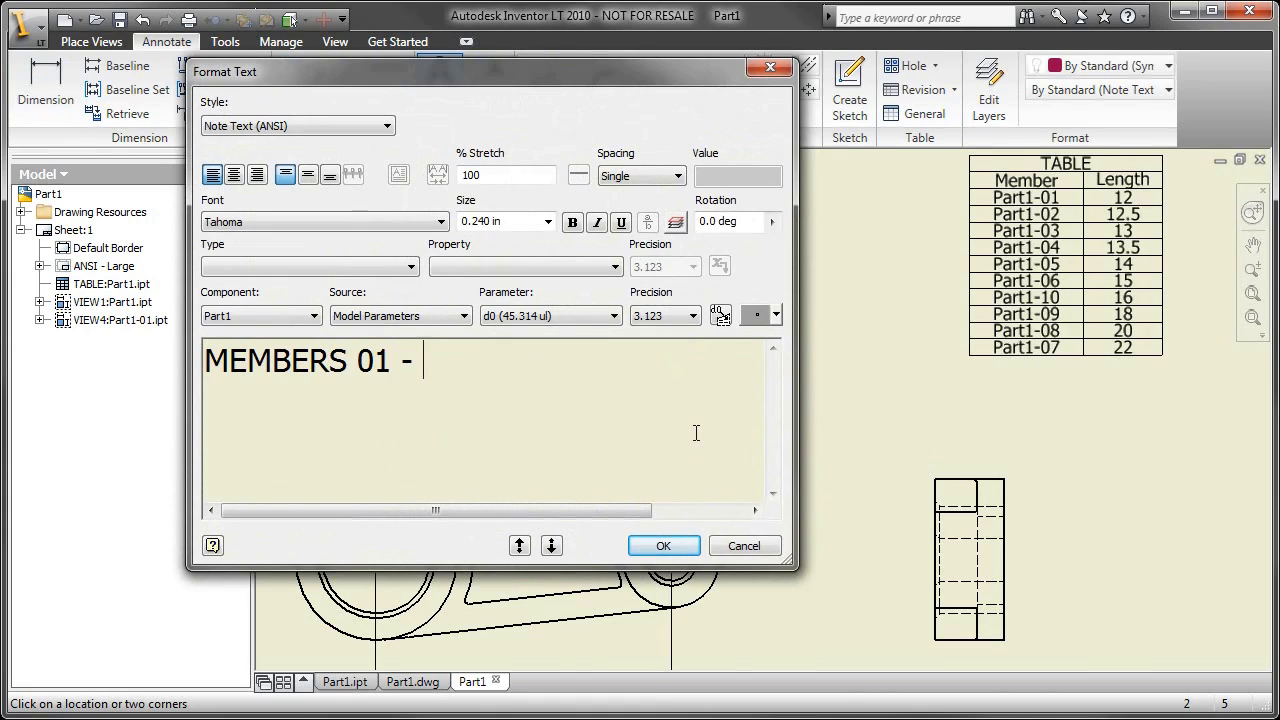
{"action": "type", "text": "04"}
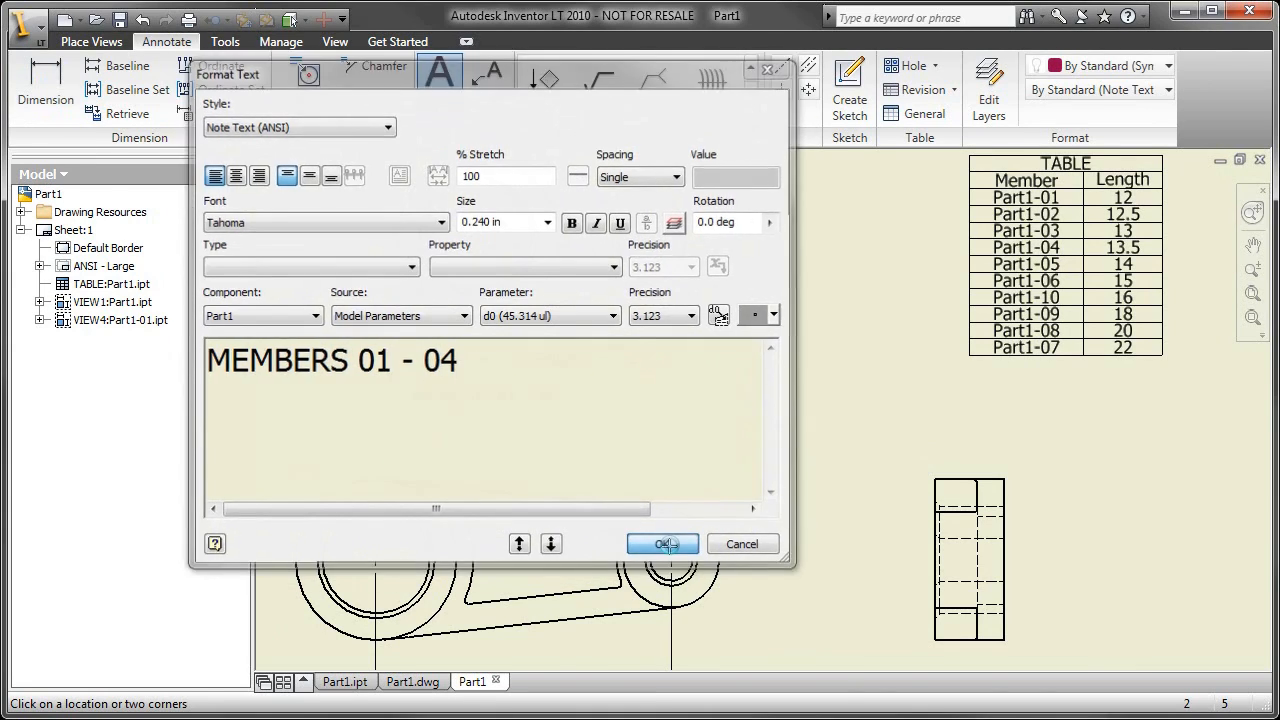
{"action": "left_click", "coordinate": [662, 544]}
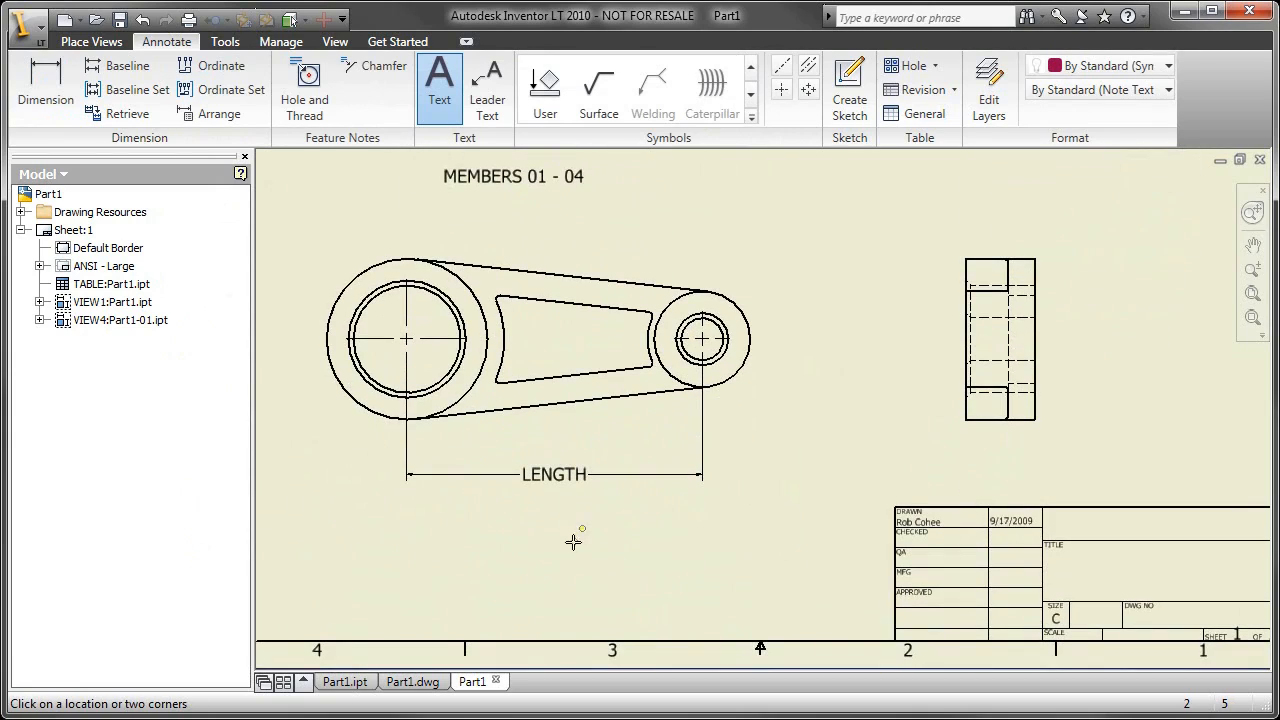